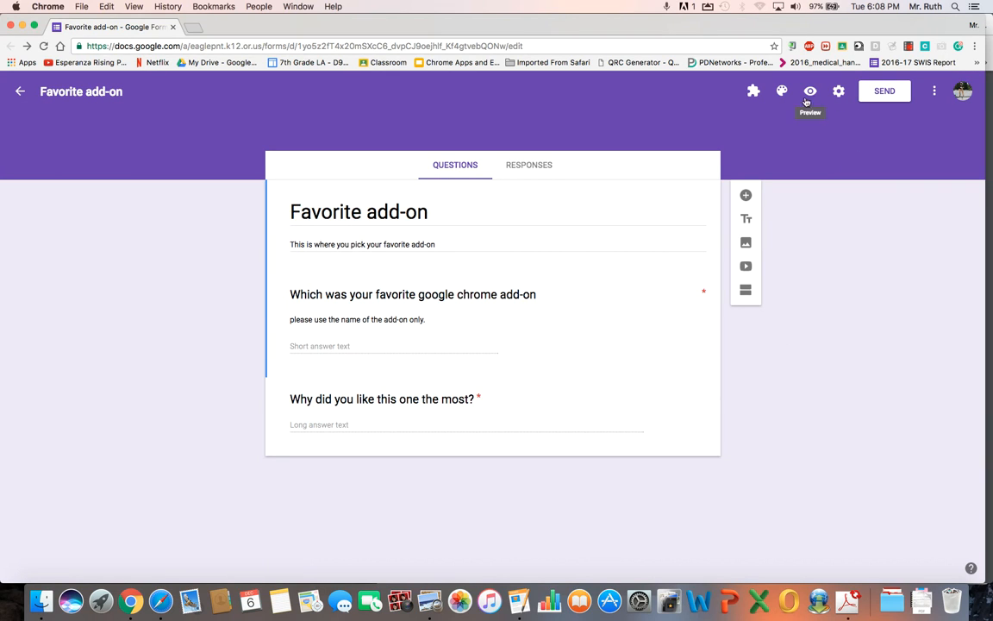
Bring up the Send form dialog for the Favorite add-on form.
left_click(885, 89)
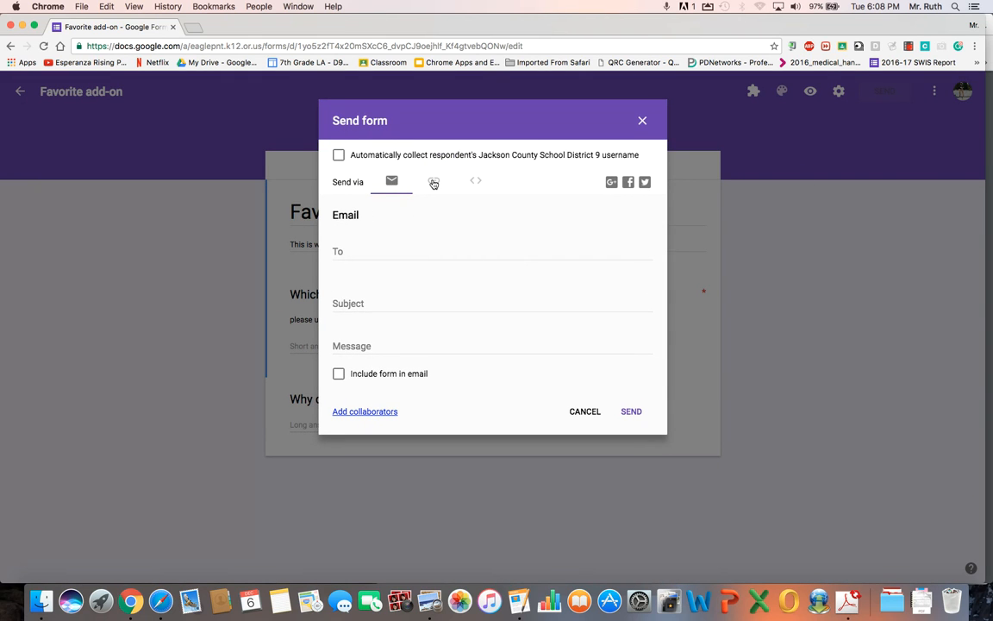
mouse_move(473, 169)
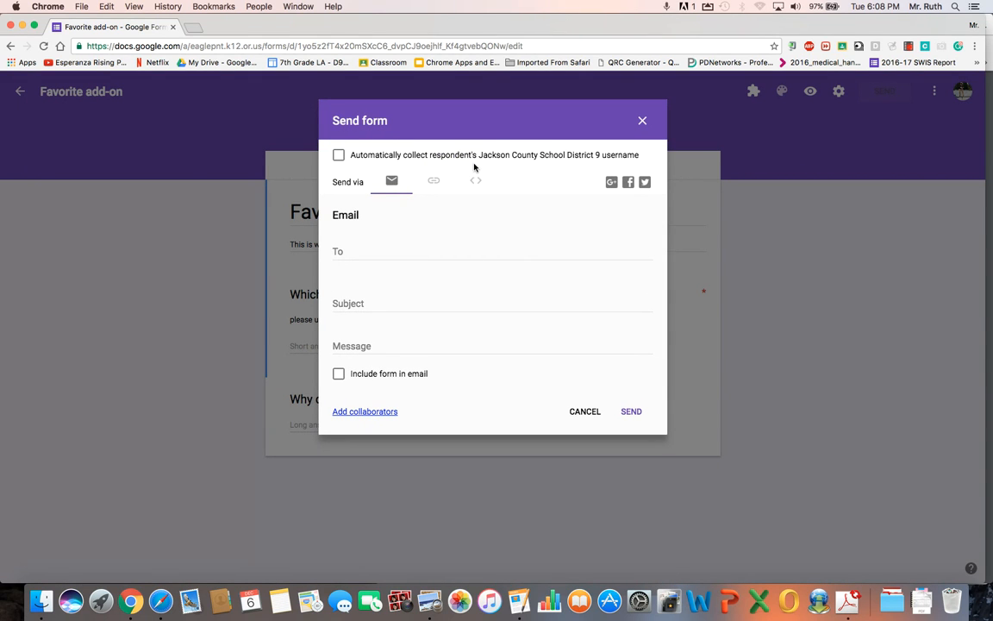
mouse_move(452, 183)
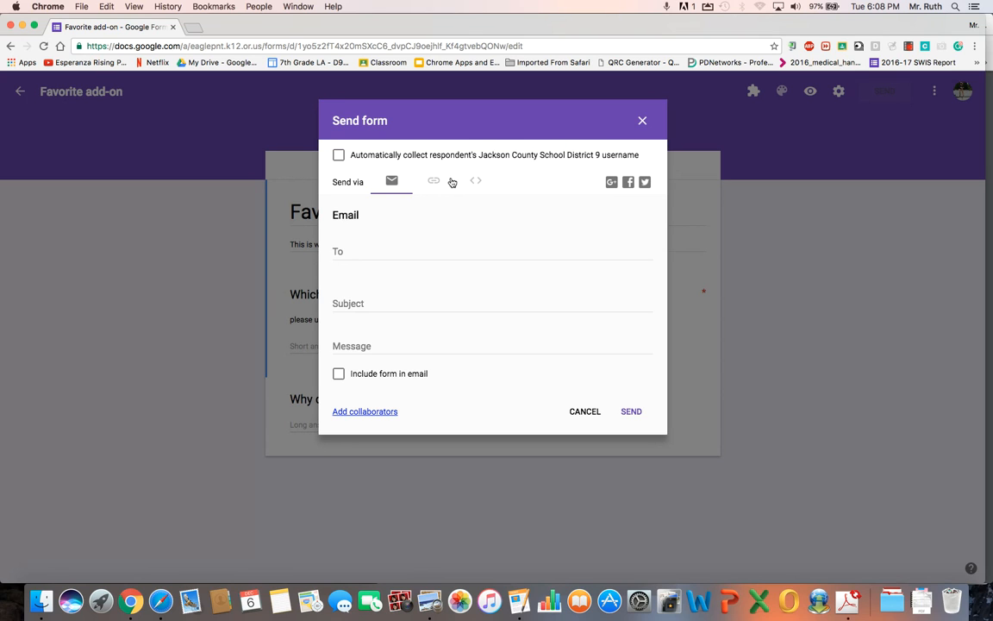
Show the form's link, try Shorten URL on and off, and copy the full-length link.
left_click(435, 181)
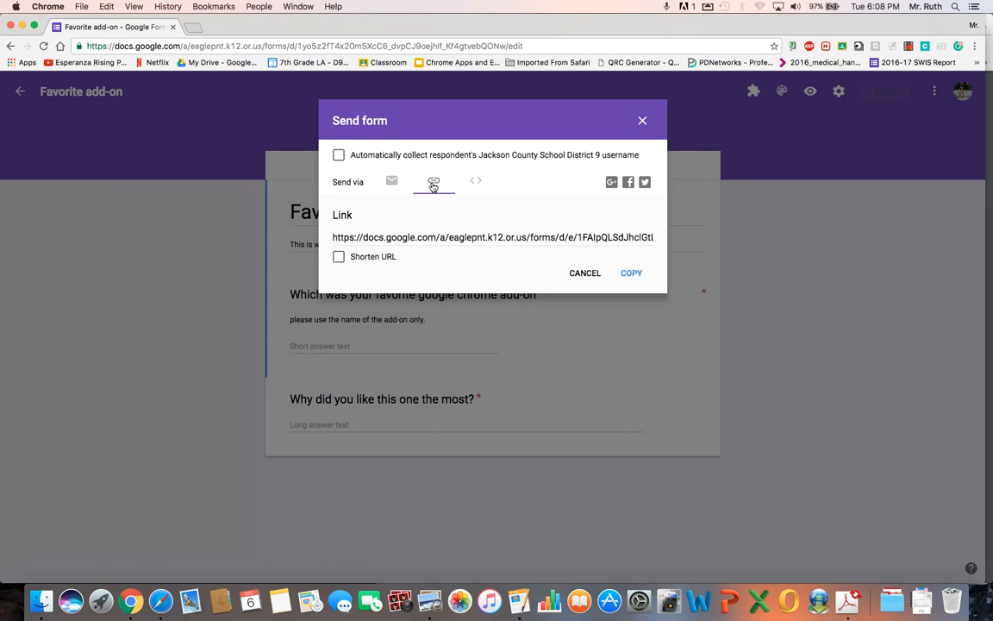
left_click(433, 181)
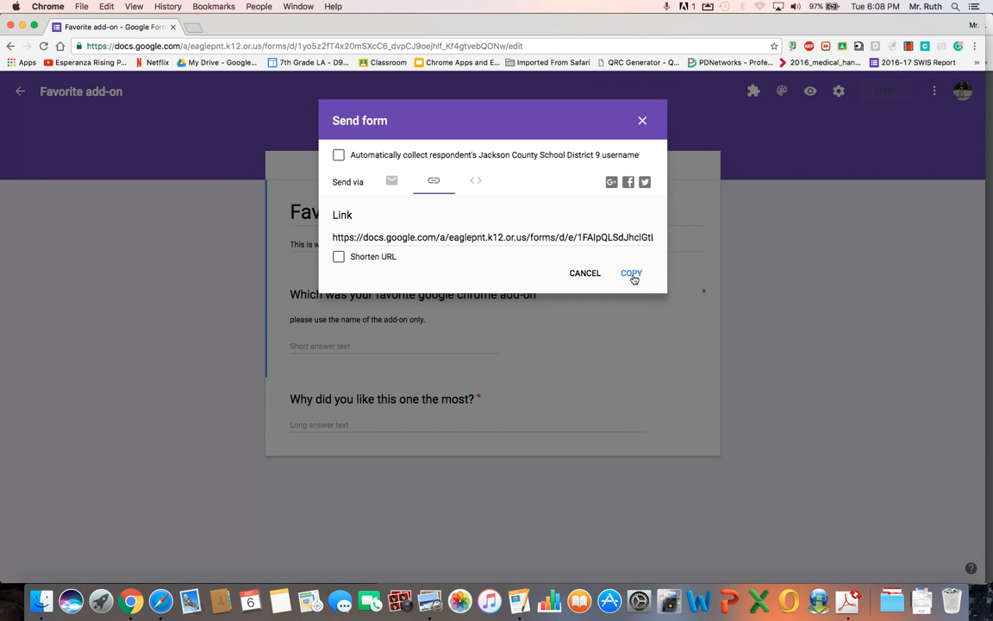
left_click(631, 273)
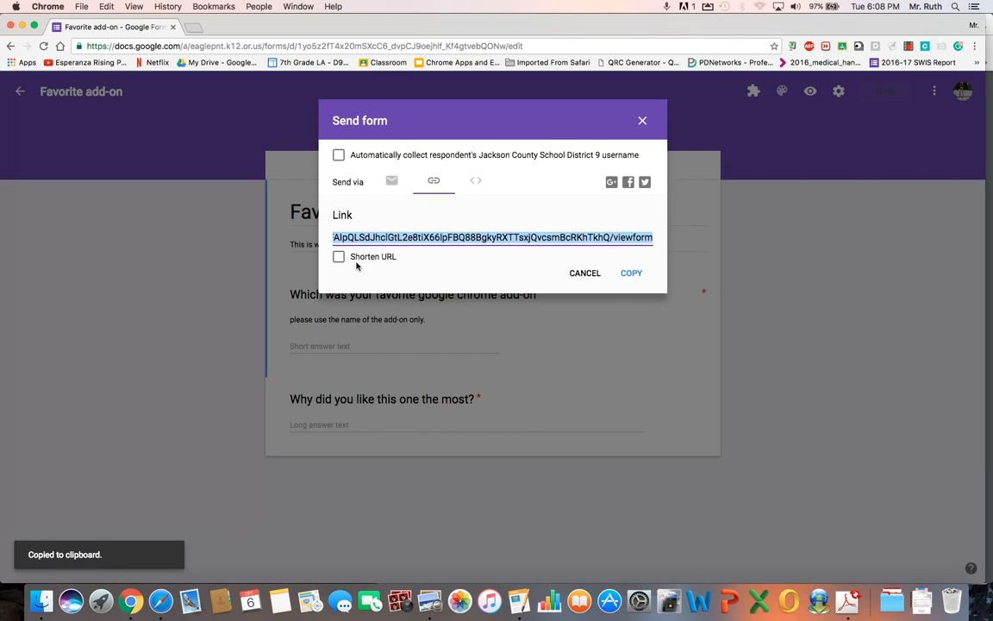
left_click(338, 255)
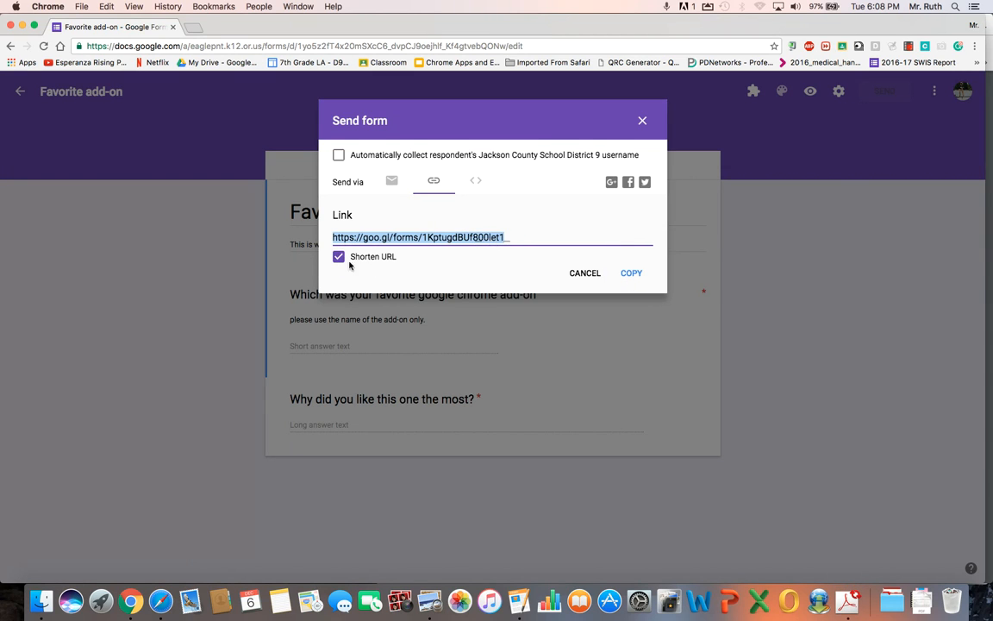
left_click(338, 255)
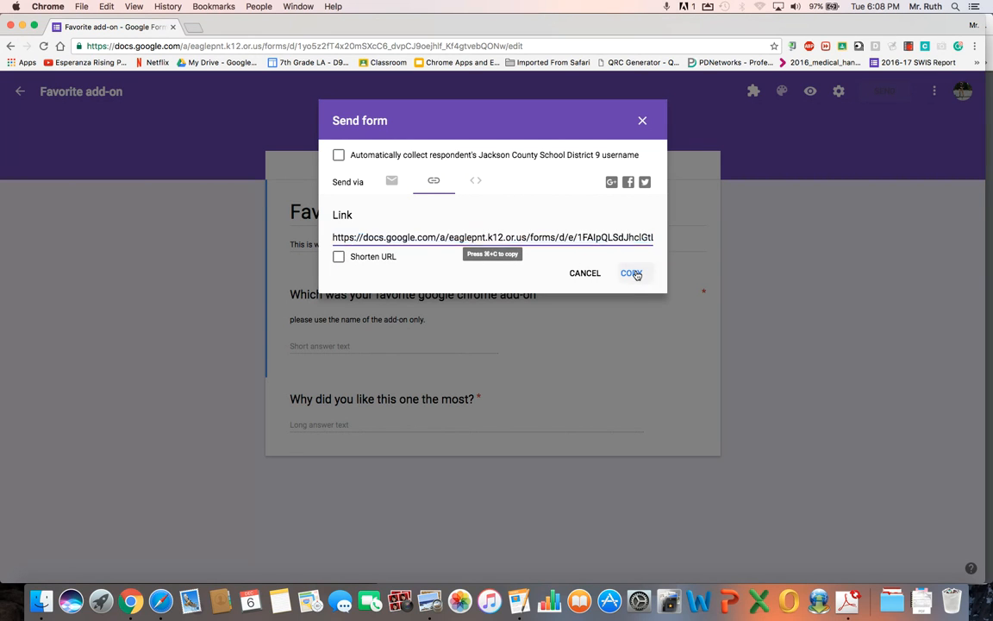
left_click(631, 273)
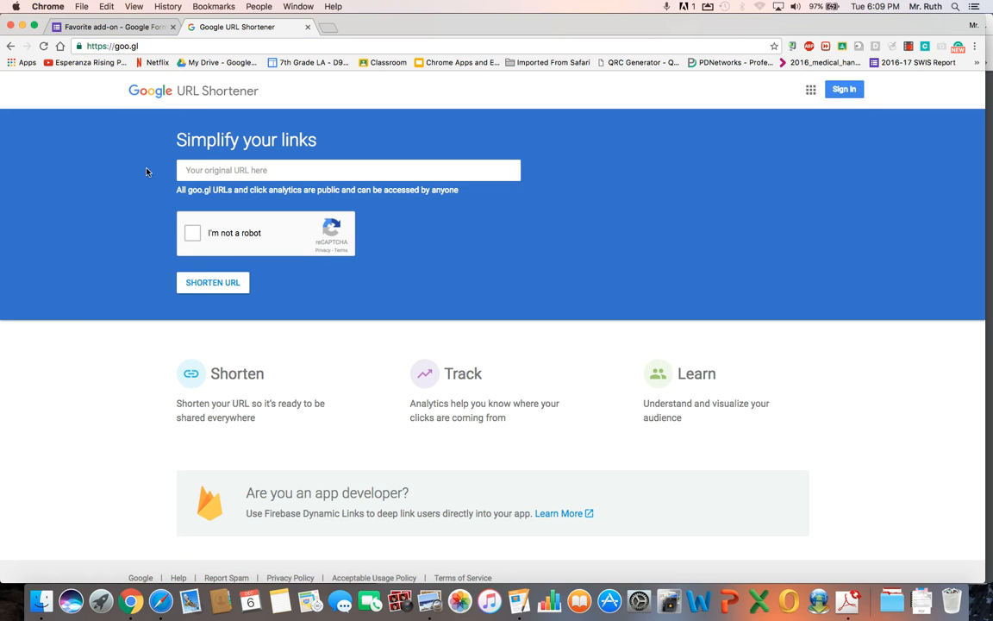
Paste the long form URL, pass the I'm not a robot check, and shorten it to goo.gl/SwJZ4h.
type("forms/d/e/1FAIpQLSdJhclGtL2e8tiX66jpFBQ88BgkyRXTTsxjQvcsmBcRKhTkhQ/viewform")
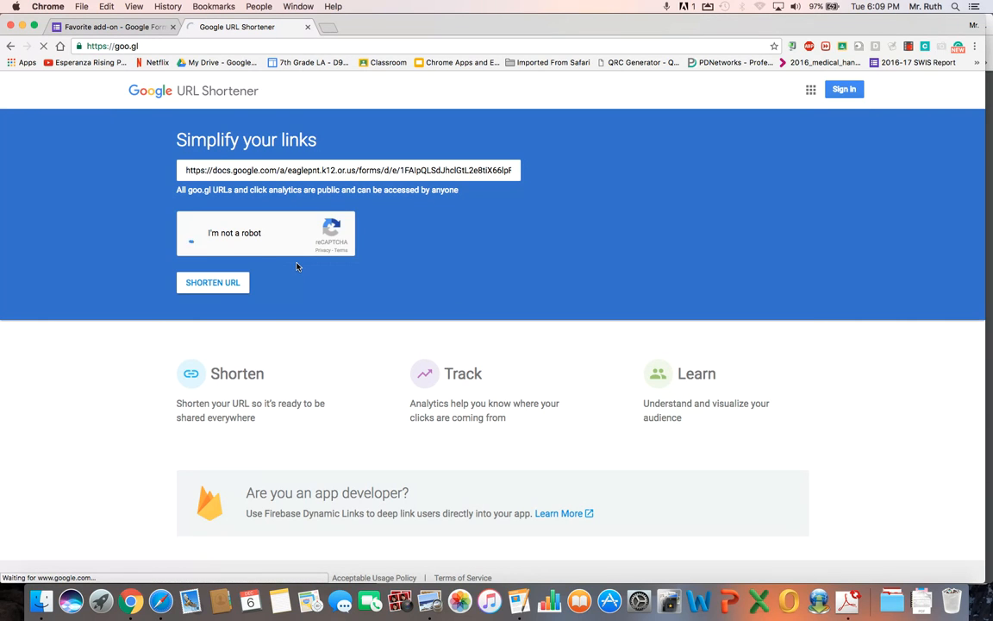
left_click(190, 233)
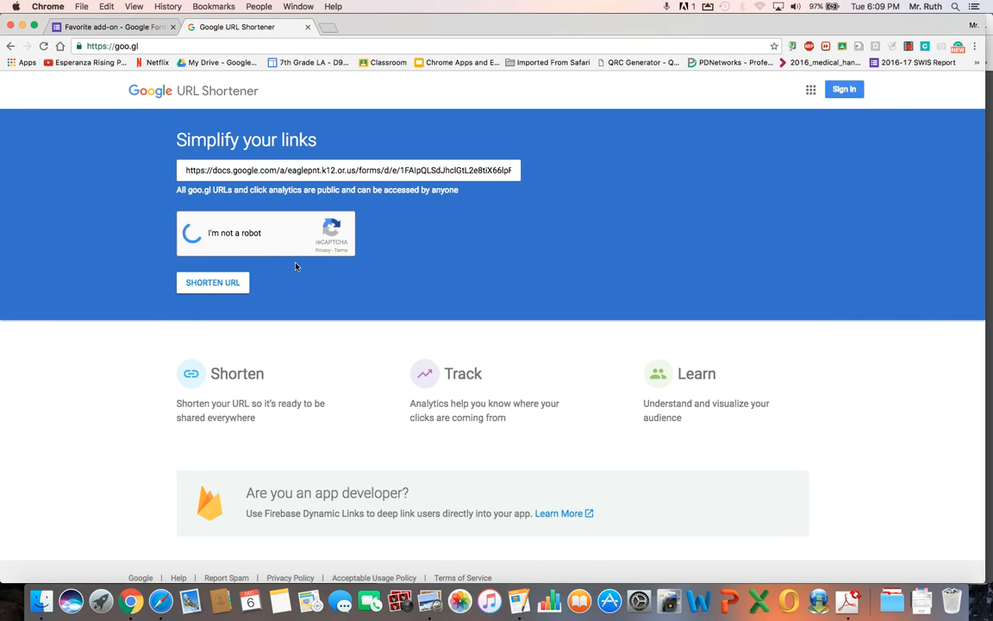
left_click(193, 233)
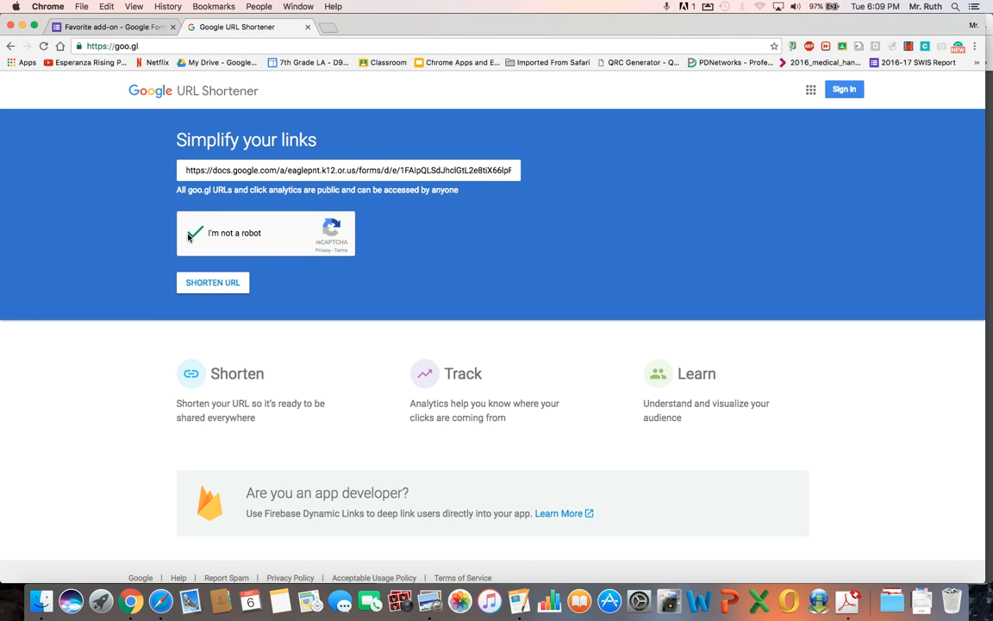
left_click(194, 233)
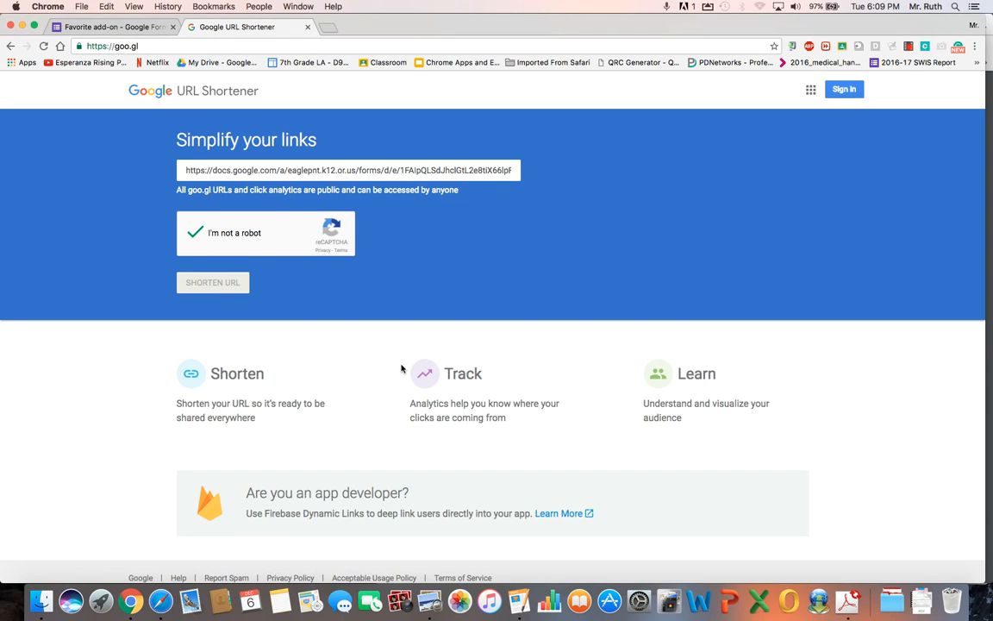
left_click(214, 283)
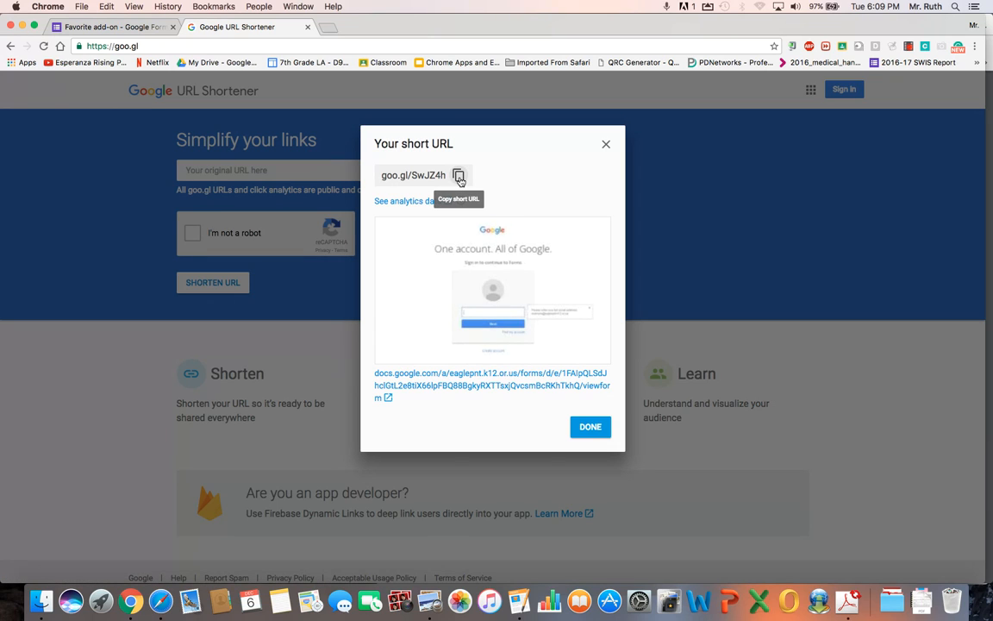
Copy the short goo.gl link and dismiss the result window.
left_click(458, 176)
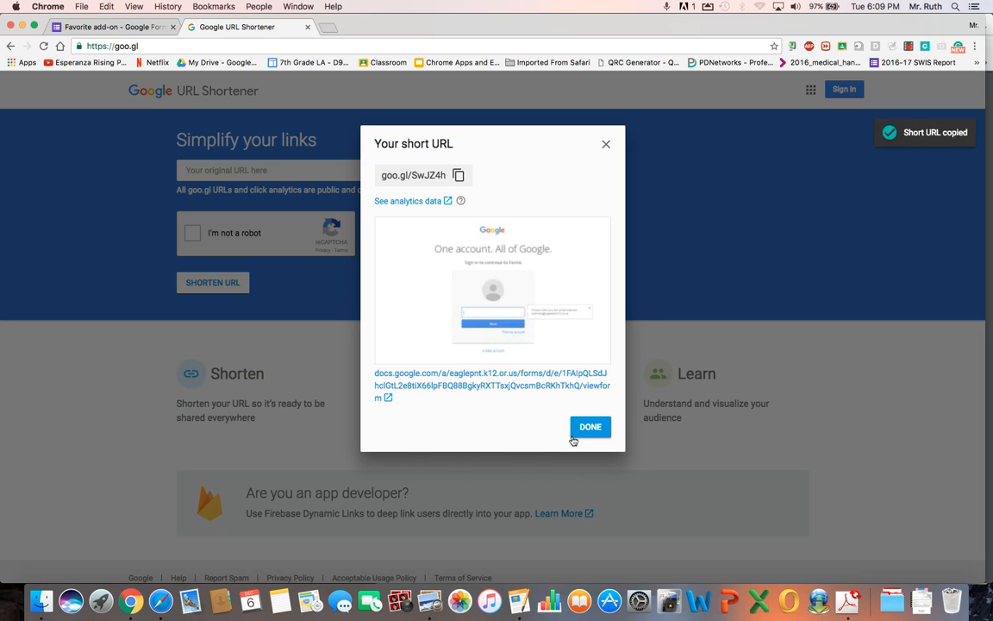
left_click(590, 426)
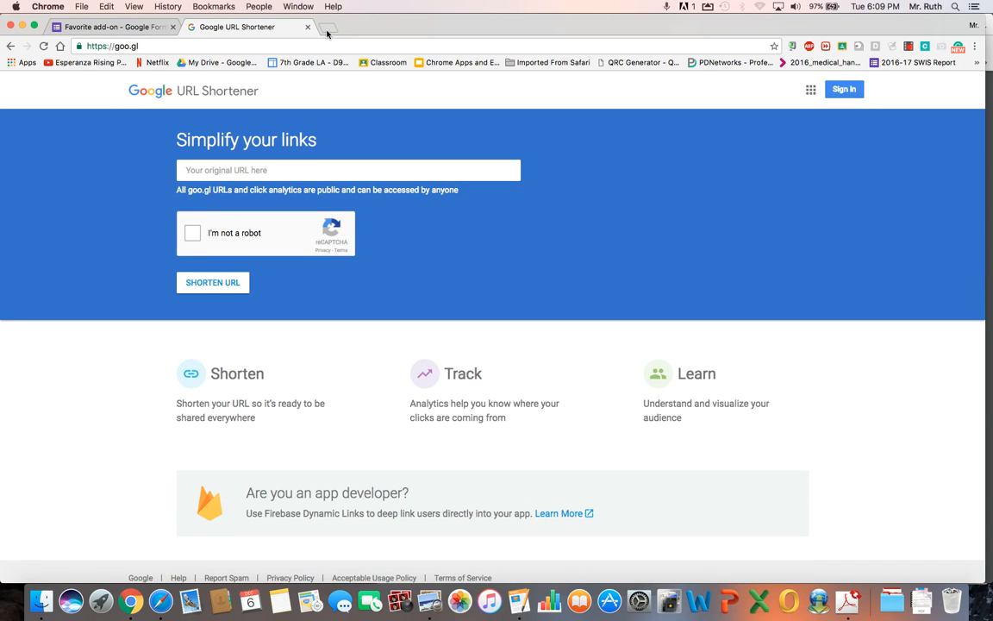
mouse_move(326, 27)
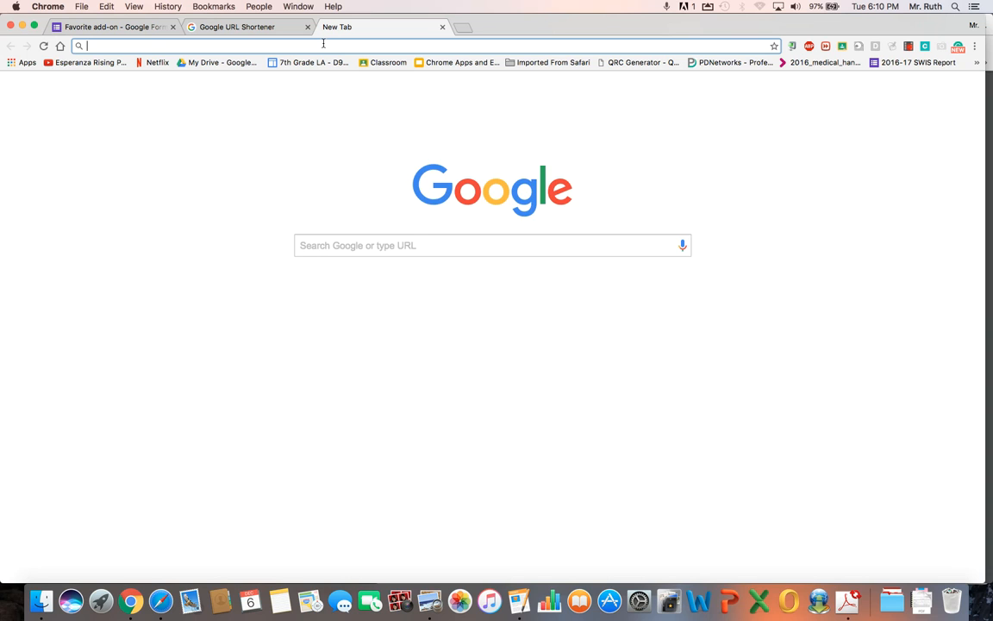
Go to qrcgenerator.com in a new tab.
type("qrcgenerator.com")
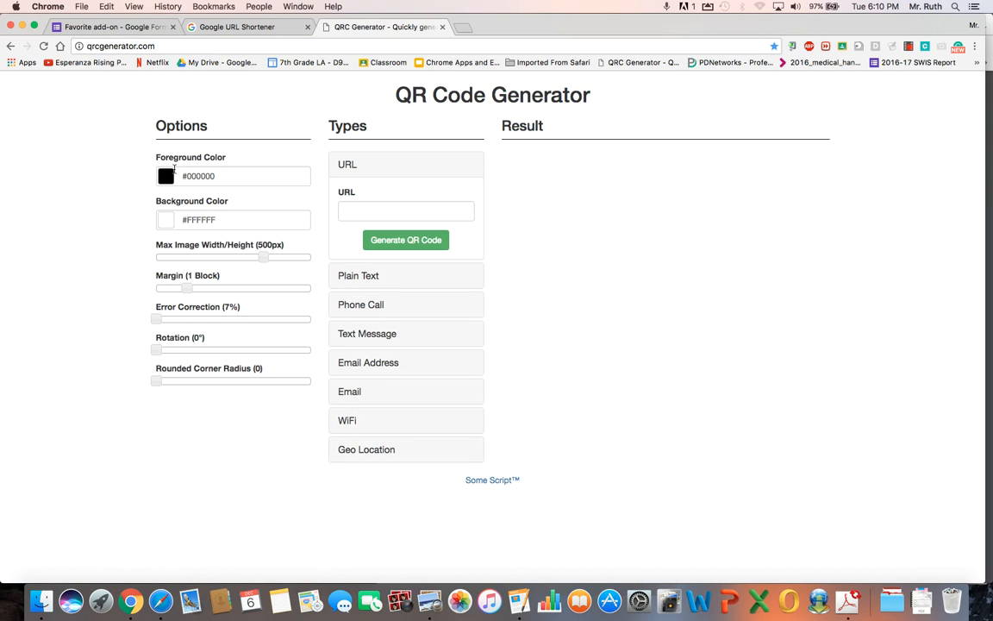
mouse_move(238, 250)
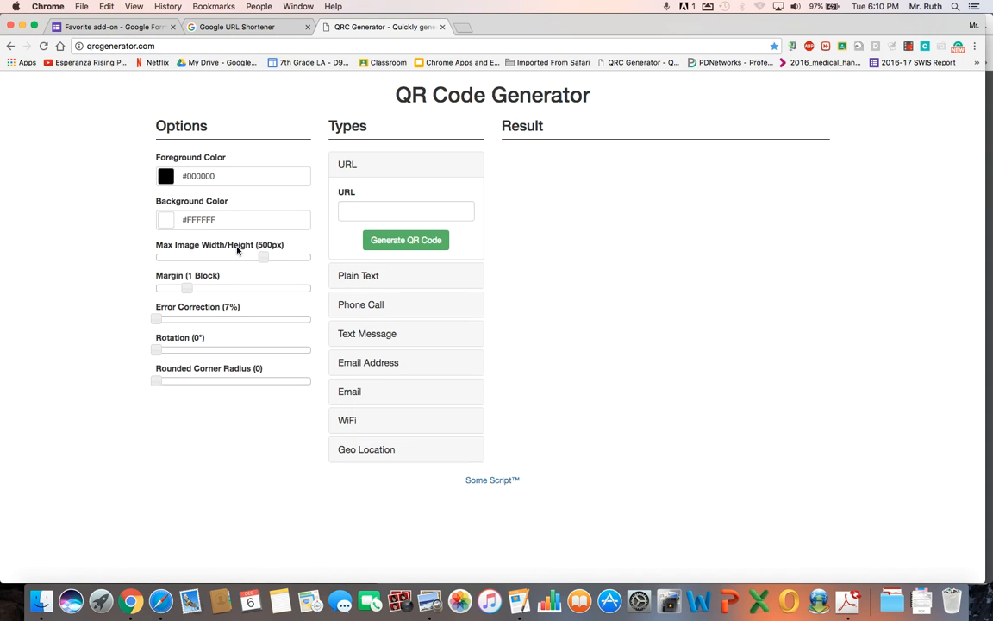
mouse_move(183, 366)
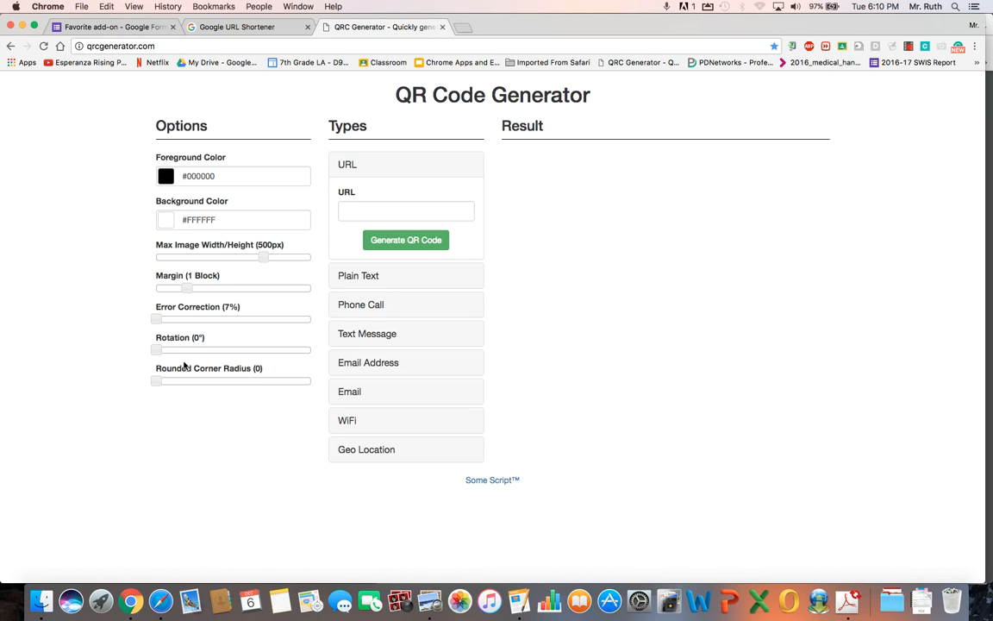
mouse_move(176, 288)
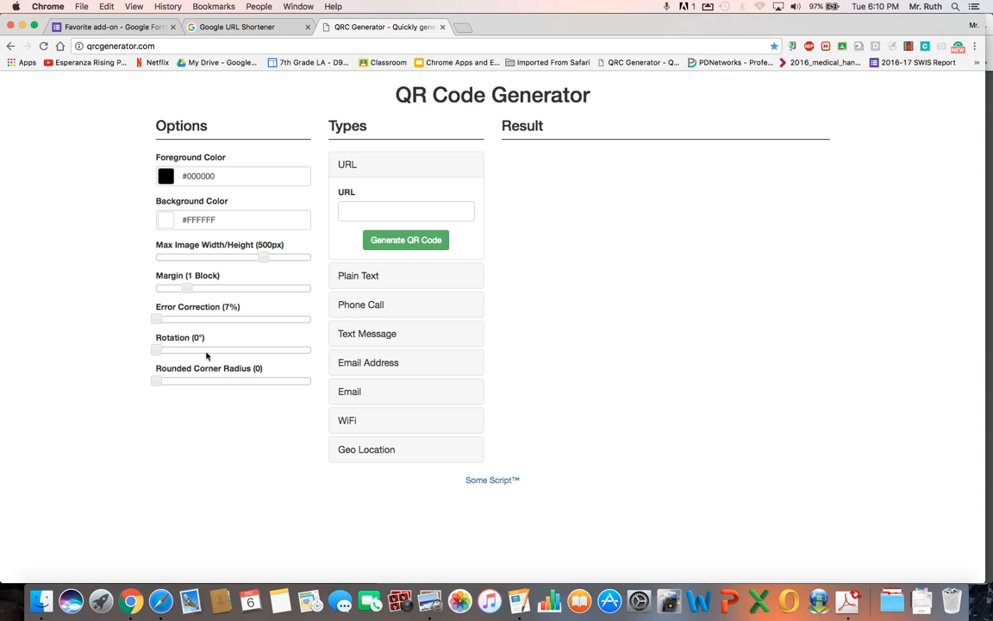
mouse_move(388, 127)
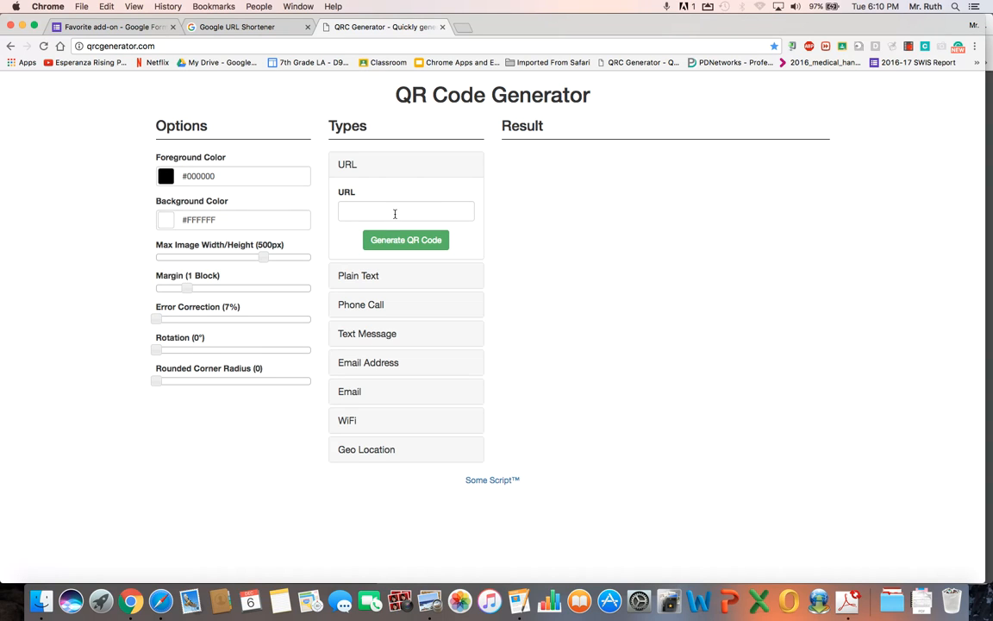
left_click(406, 212)
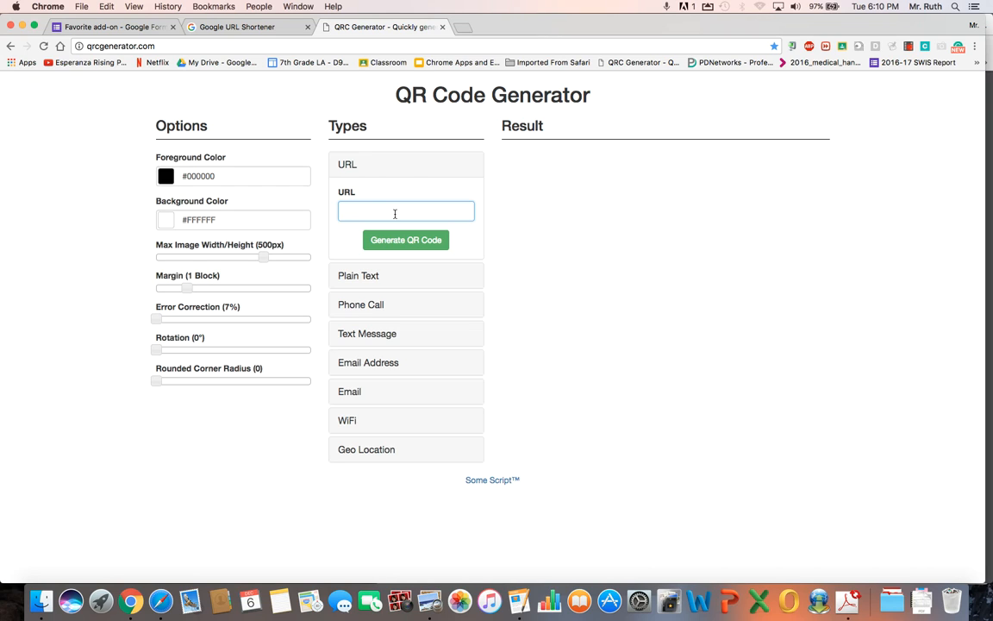
type("https://goo.gl/SwJZ4h")
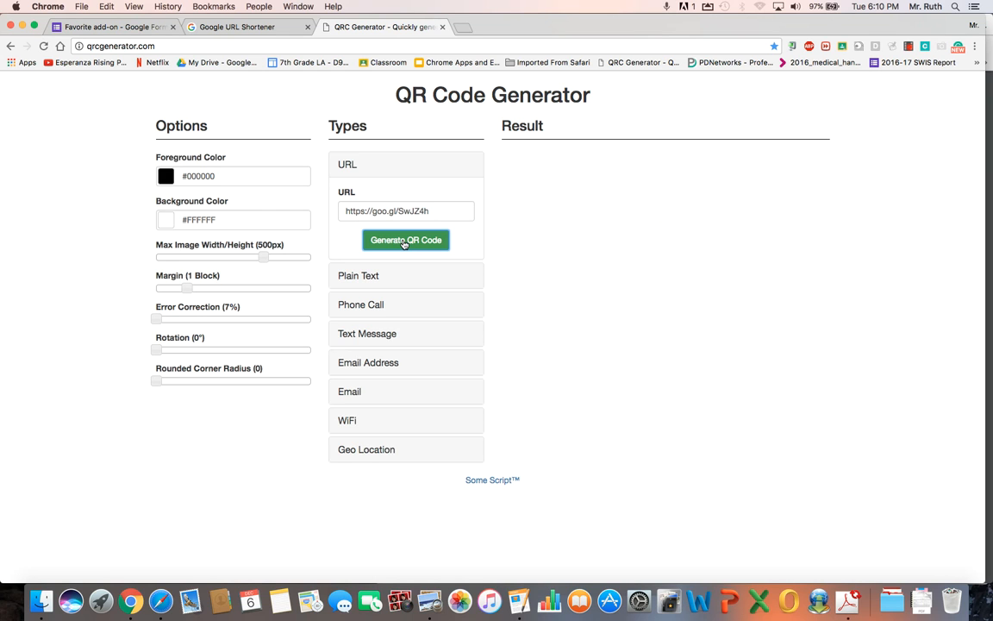
left_click(406, 240)
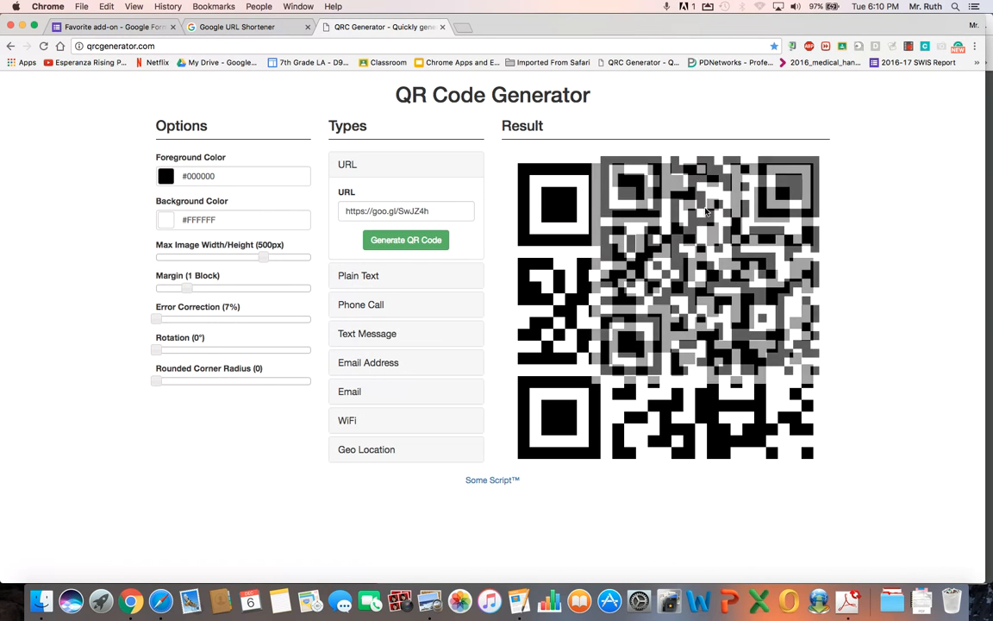
left_click(405, 239)
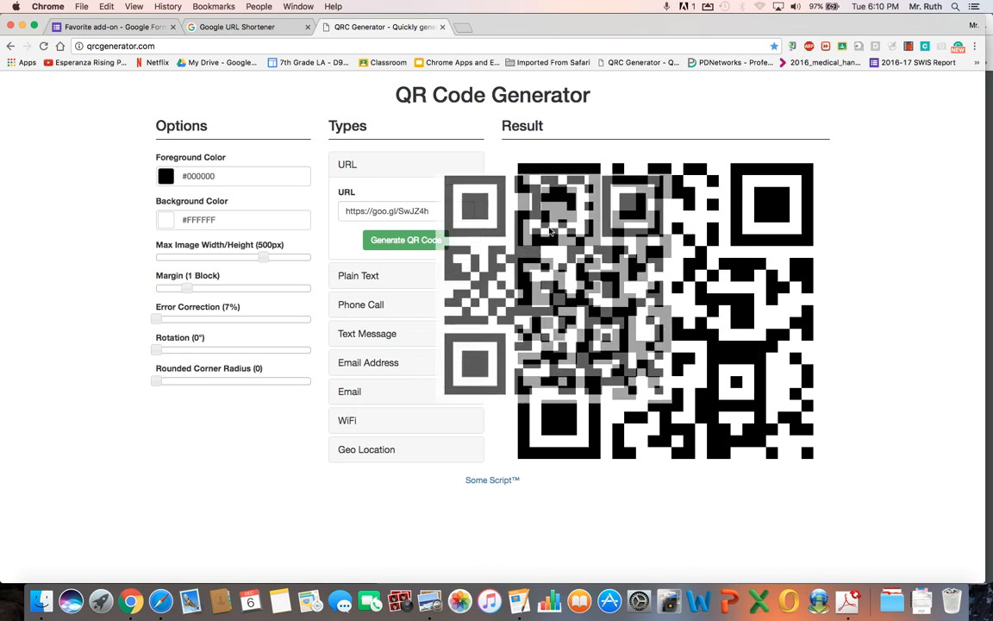
left_click(405, 240)
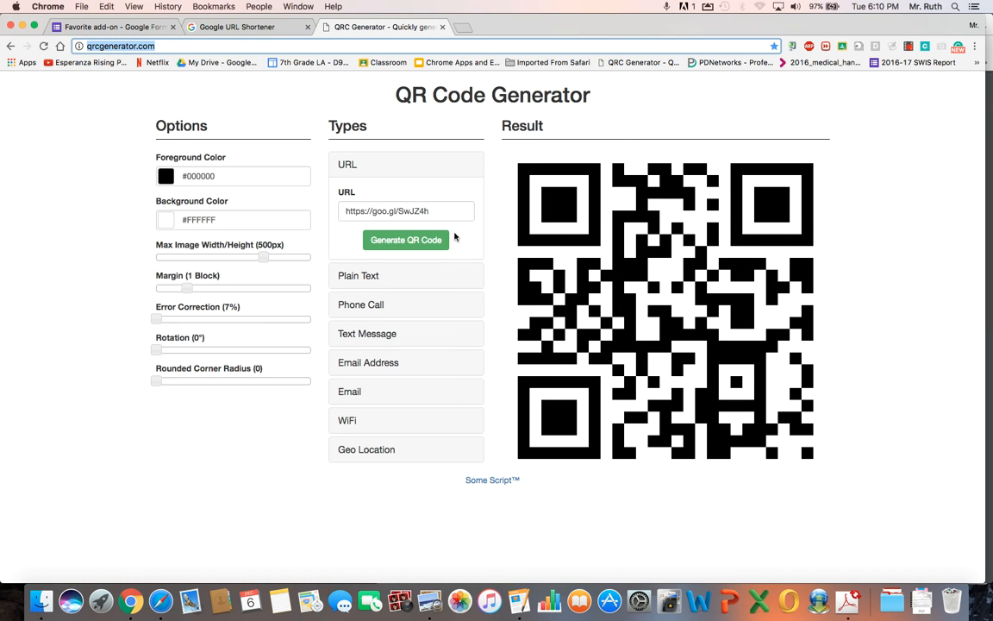
mouse_move(456, 224)
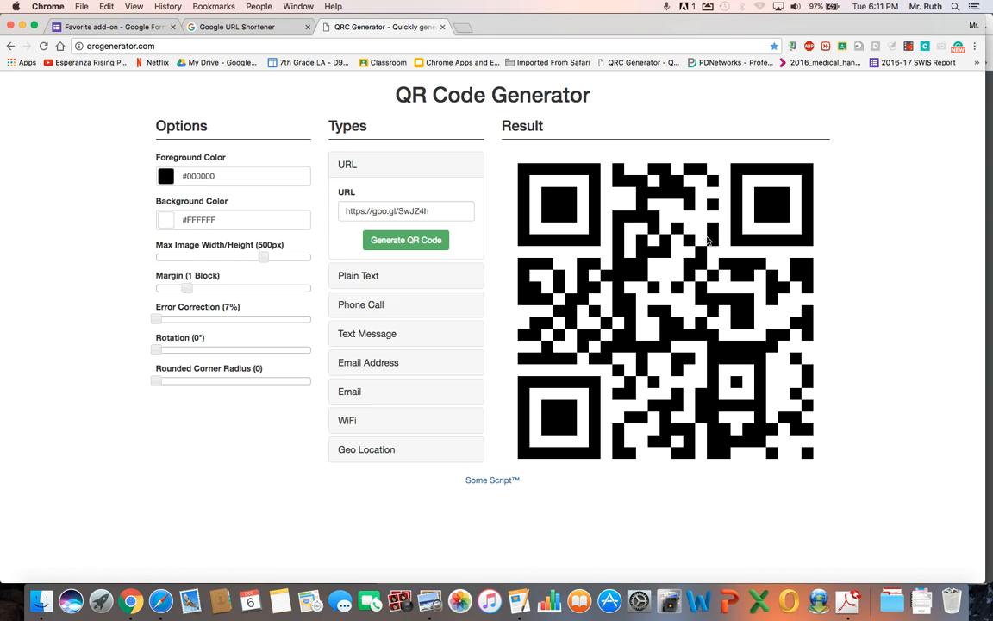
mouse_move(724, 258)
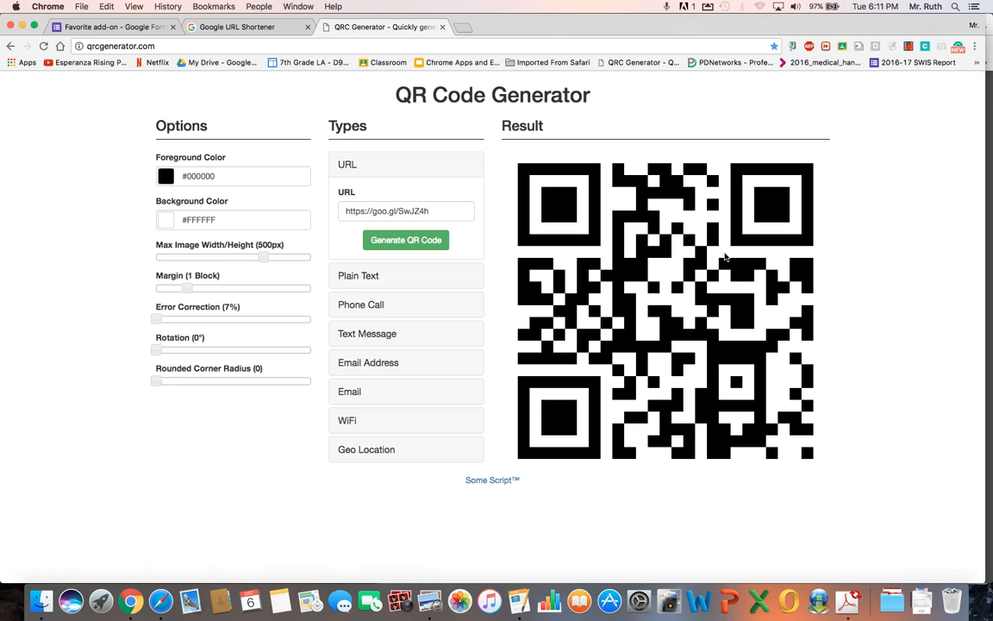
mouse_move(583, 525)
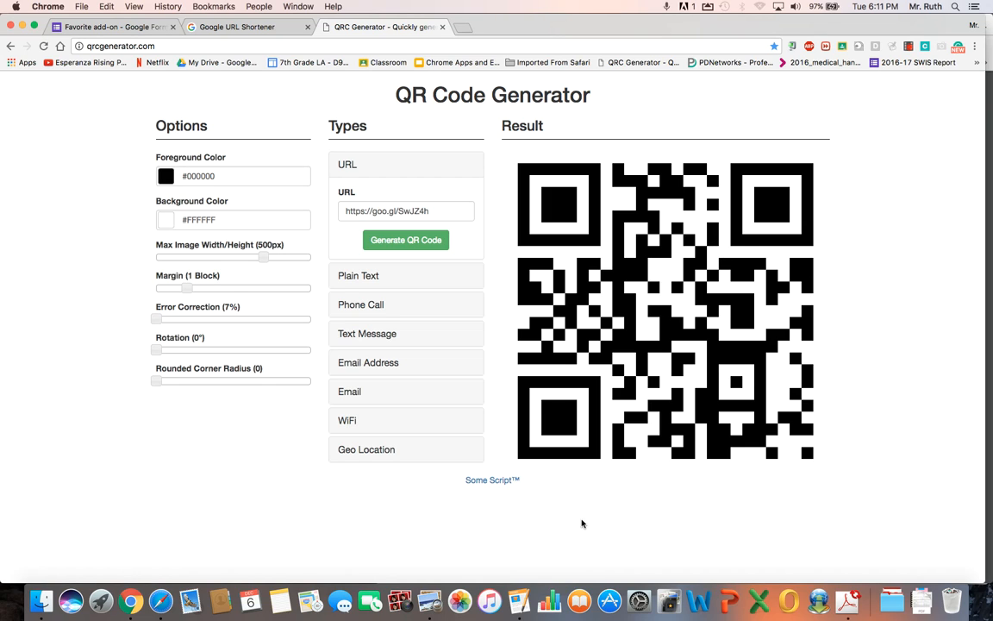